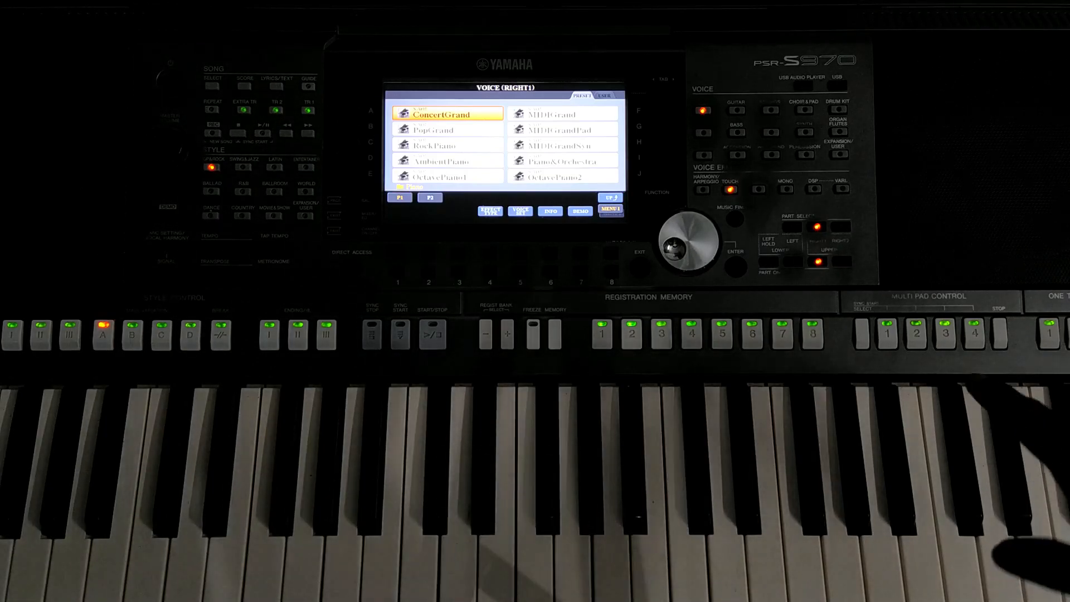
Select MIDIGrand as the Right 1 voice, then switch to Piano&Orchestra and land on GrandPiano
{"action": "left_click", "coordinate": [447, 145]}
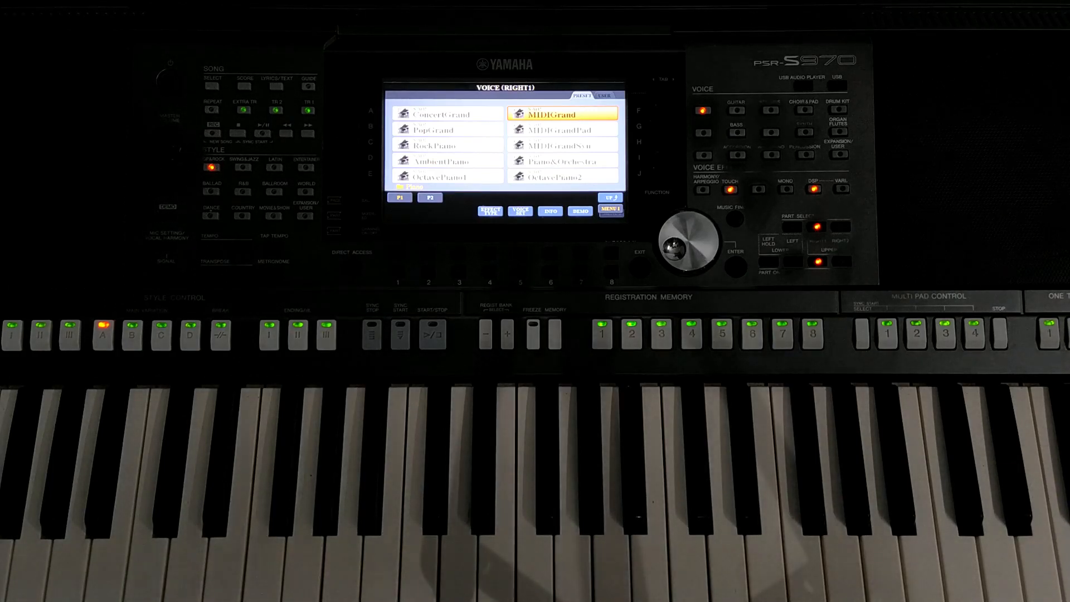
{"action": "left_click", "coordinate": [562, 129]}
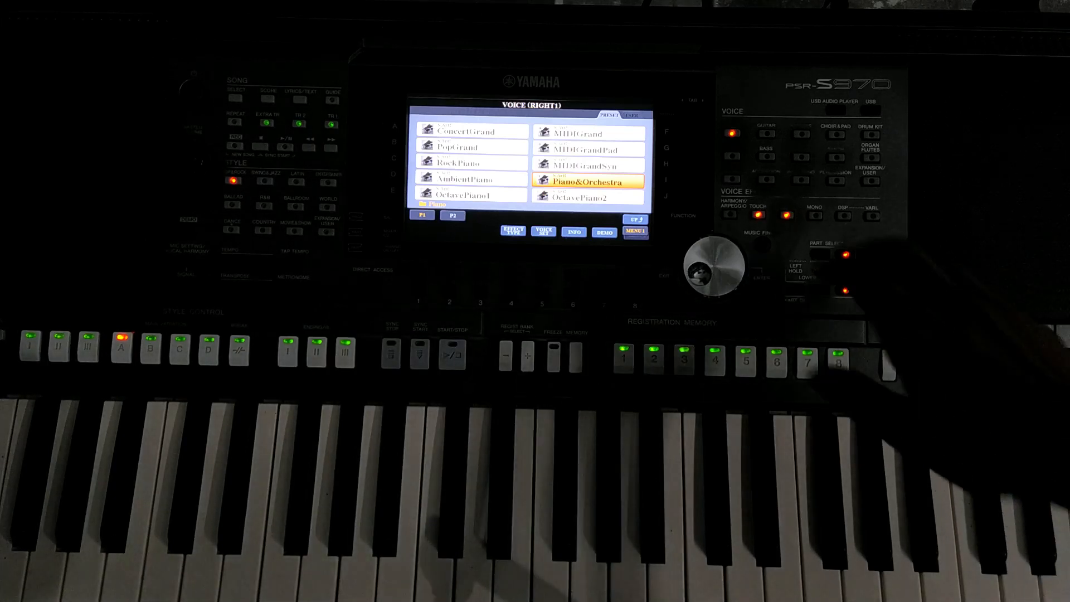
{"action": "left_click", "coordinate": [588, 199]}
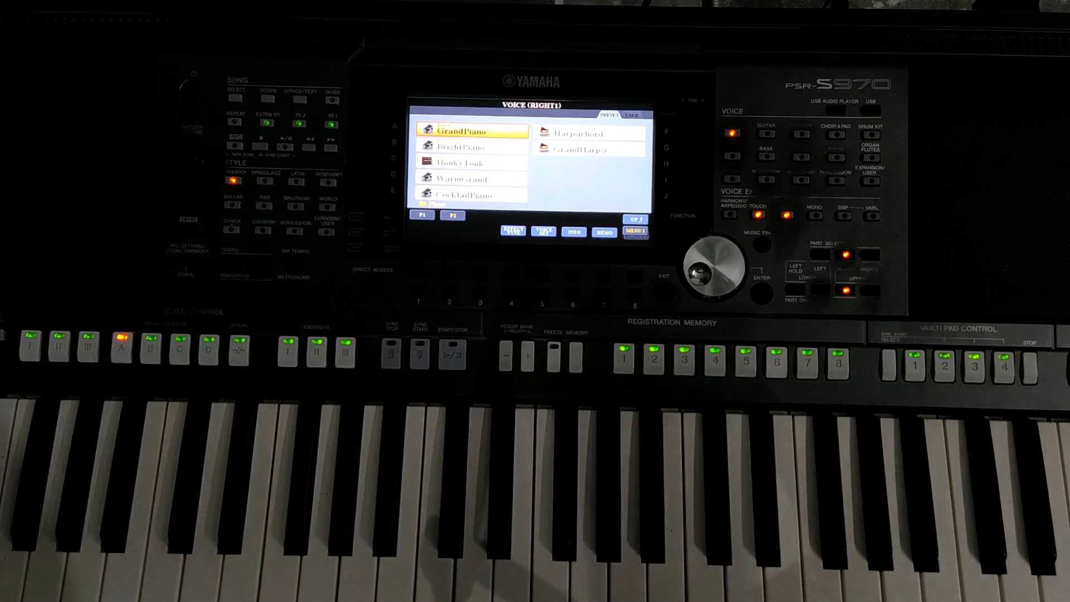
Select BrightPiano on the next piano page as the Right 1 voice
{"action": "left_click", "coordinate": [470, 146]}
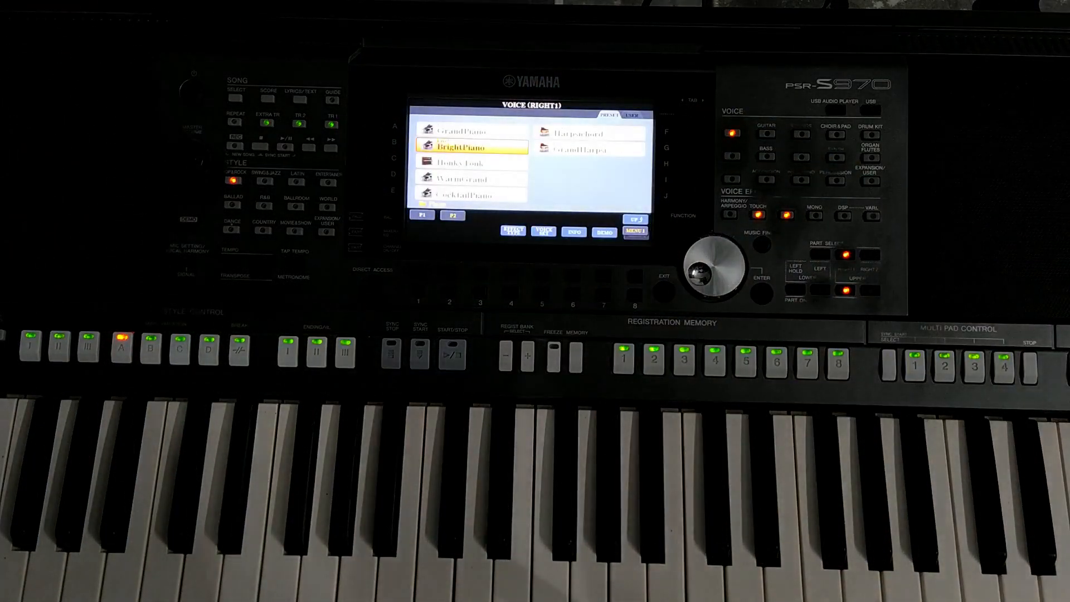